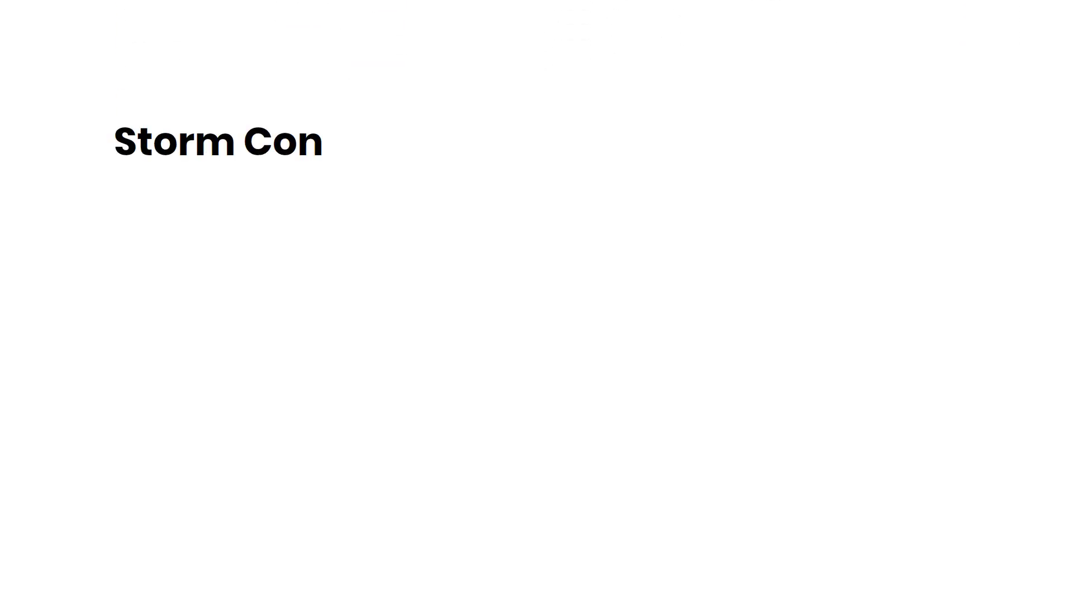
text(trol)
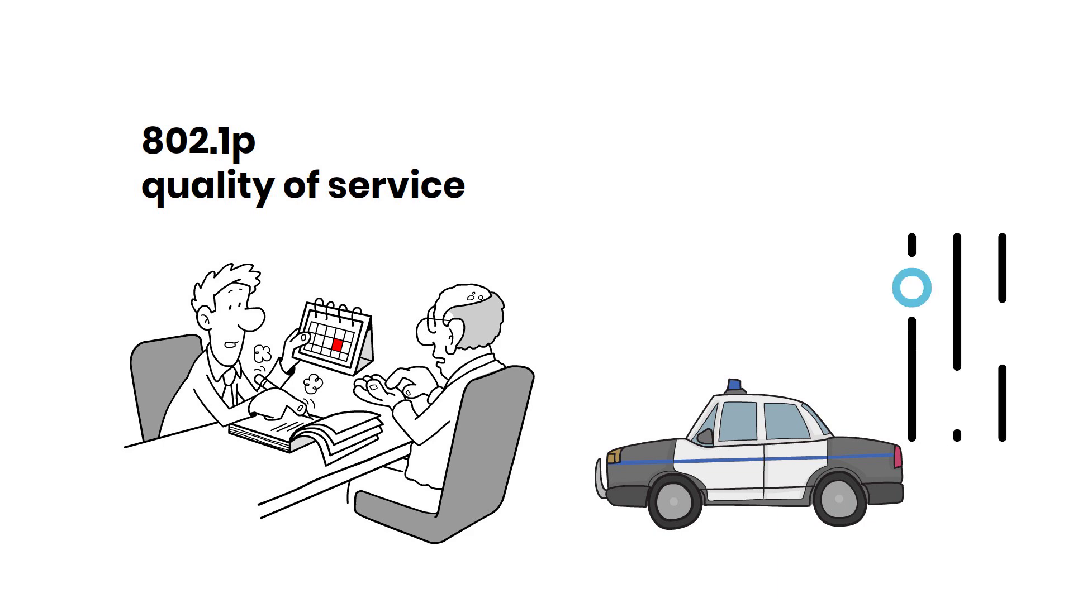
scroll(down, 3)
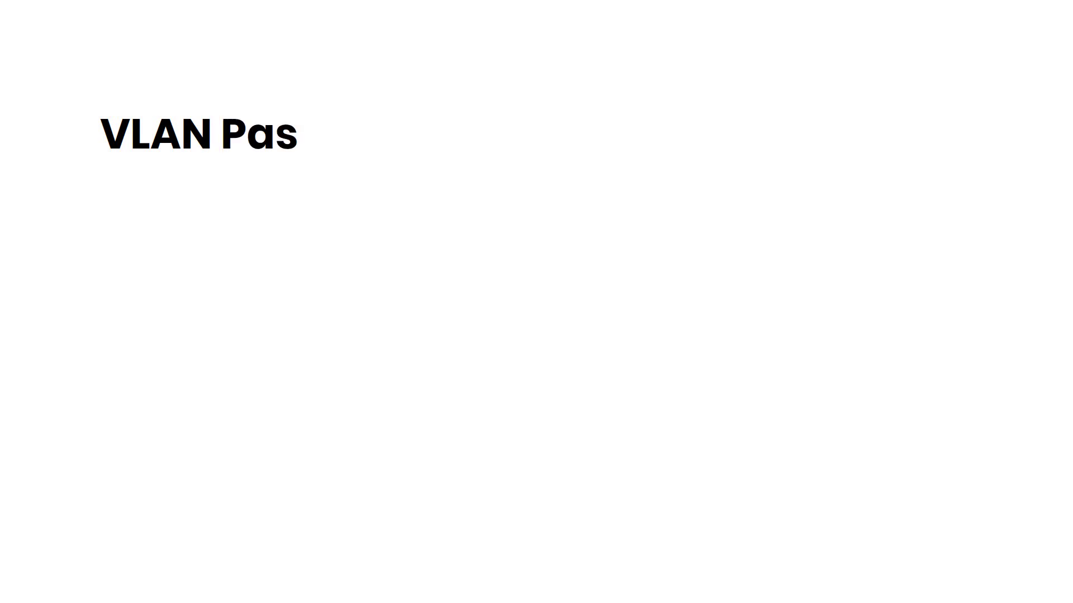
text(sthru)
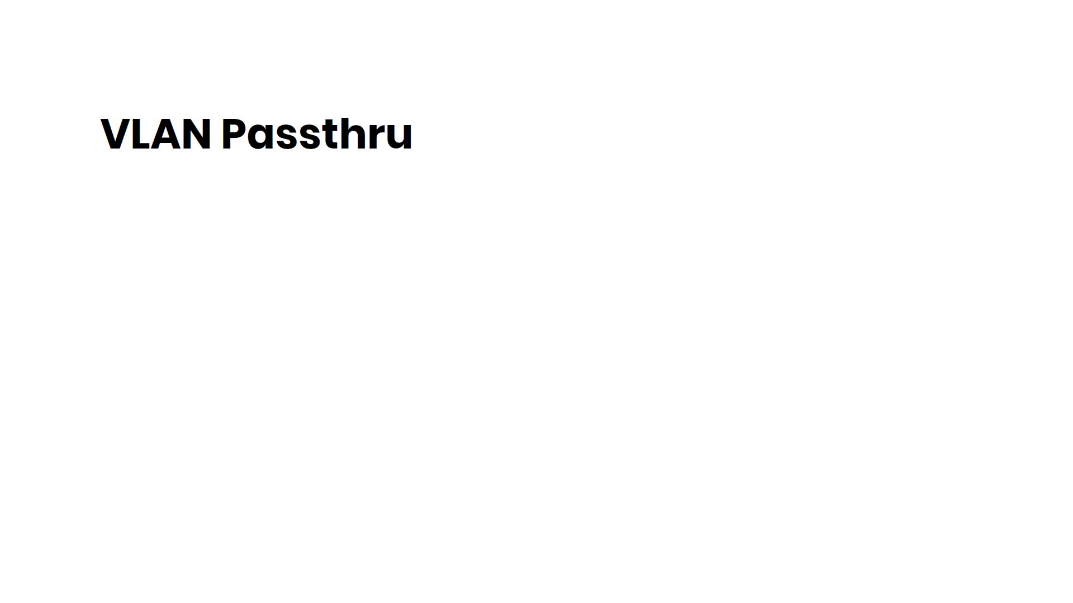